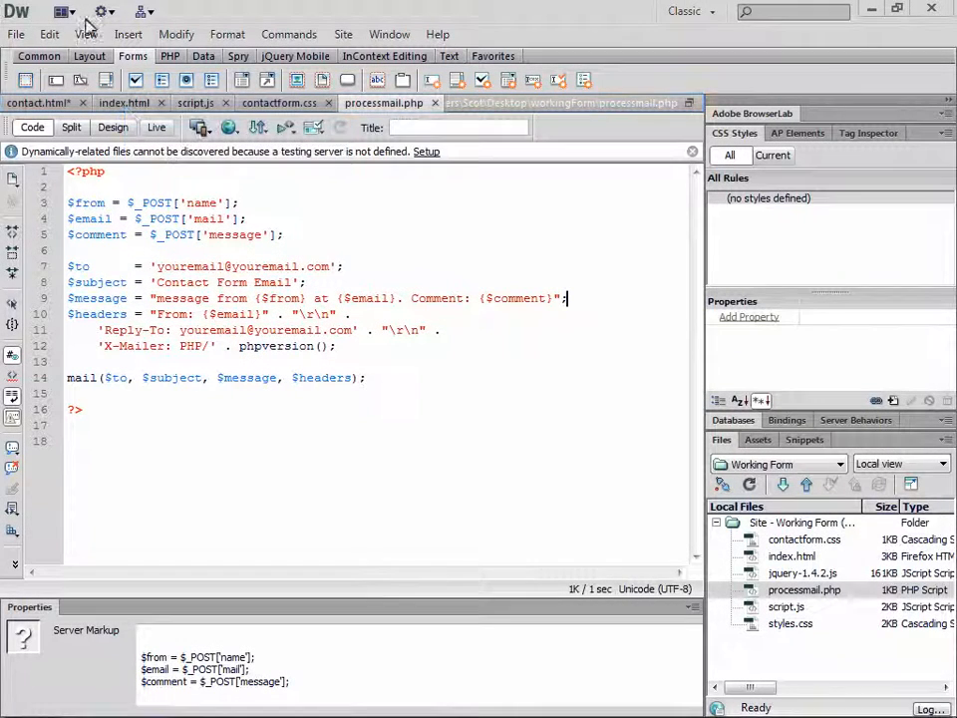
Switch to the contact.html document to show its form code and layout in Split view.
left_click(38, 103)
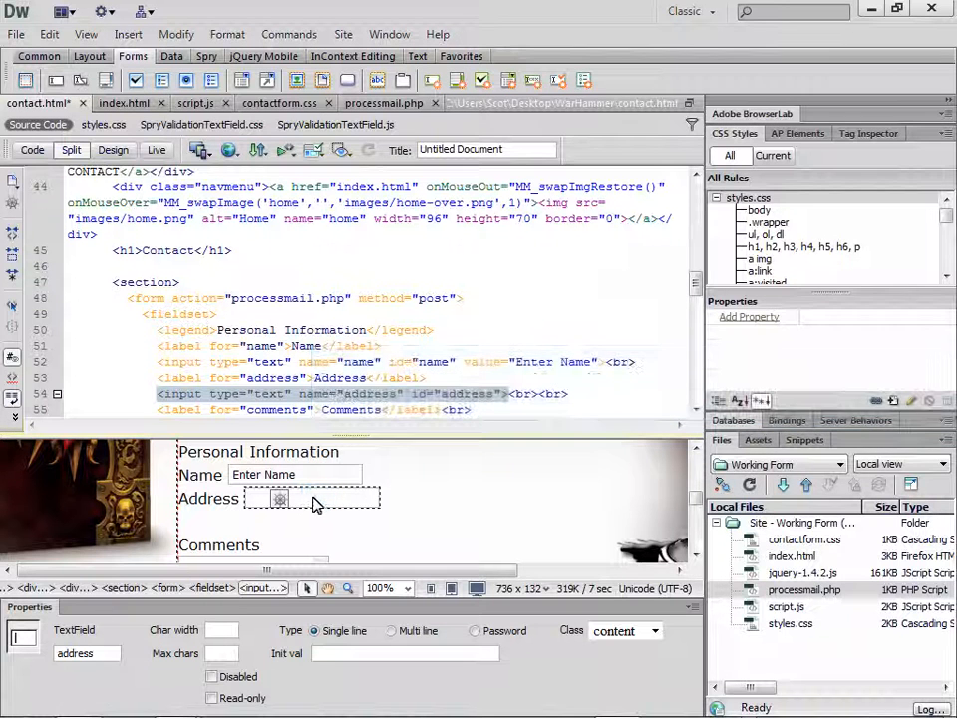
mouse_move(113, 149)
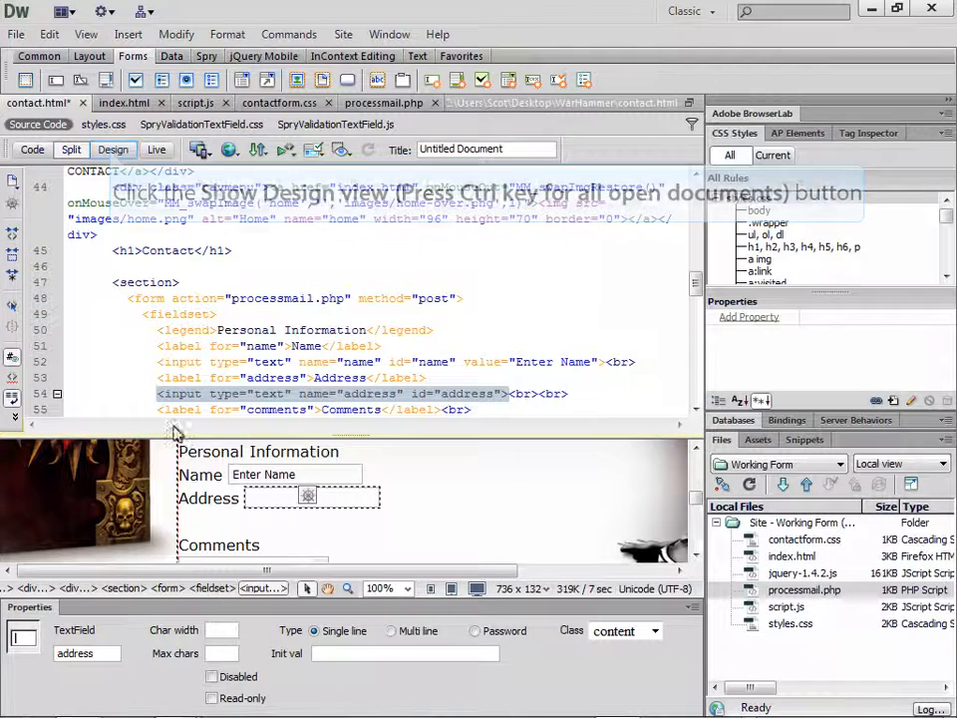
Preview the contact form live, showing Name, Address, Comments, checkboxes and Submit.
left_click(155, 148)
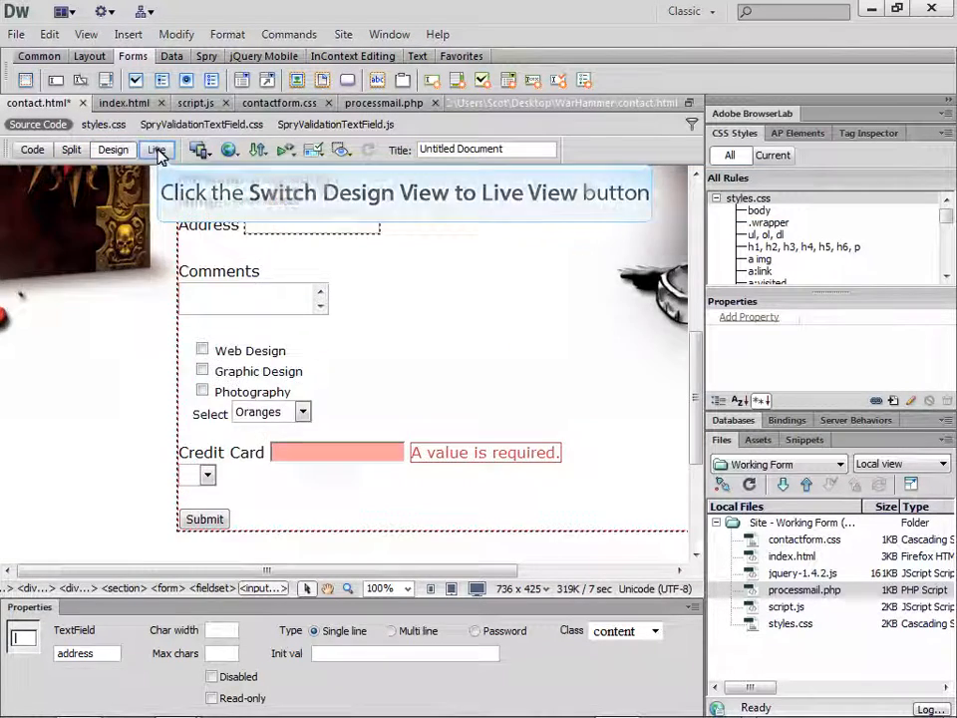
left_click(156, 149)
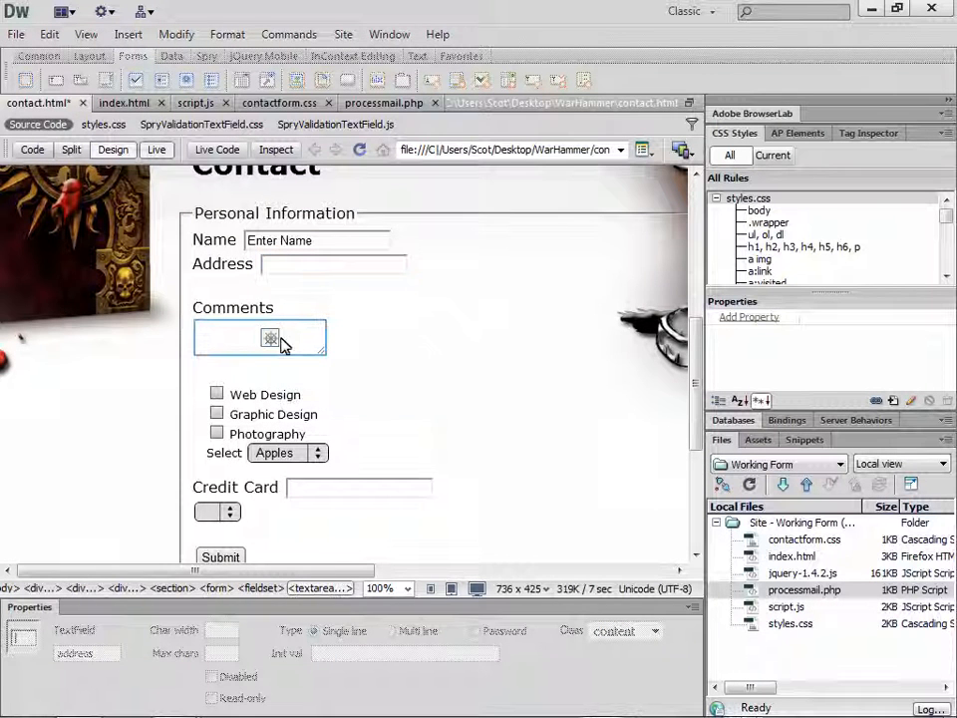
mouse_move(156, 149)
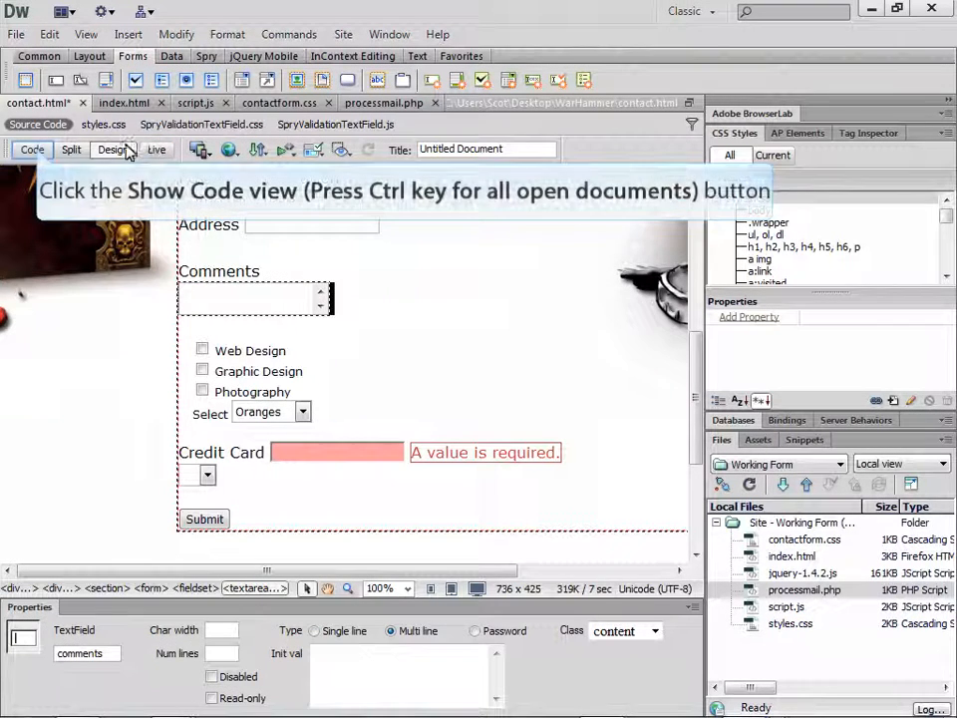
Show the contact page in Code view and select the processmail action value.
left_click(32, 149)
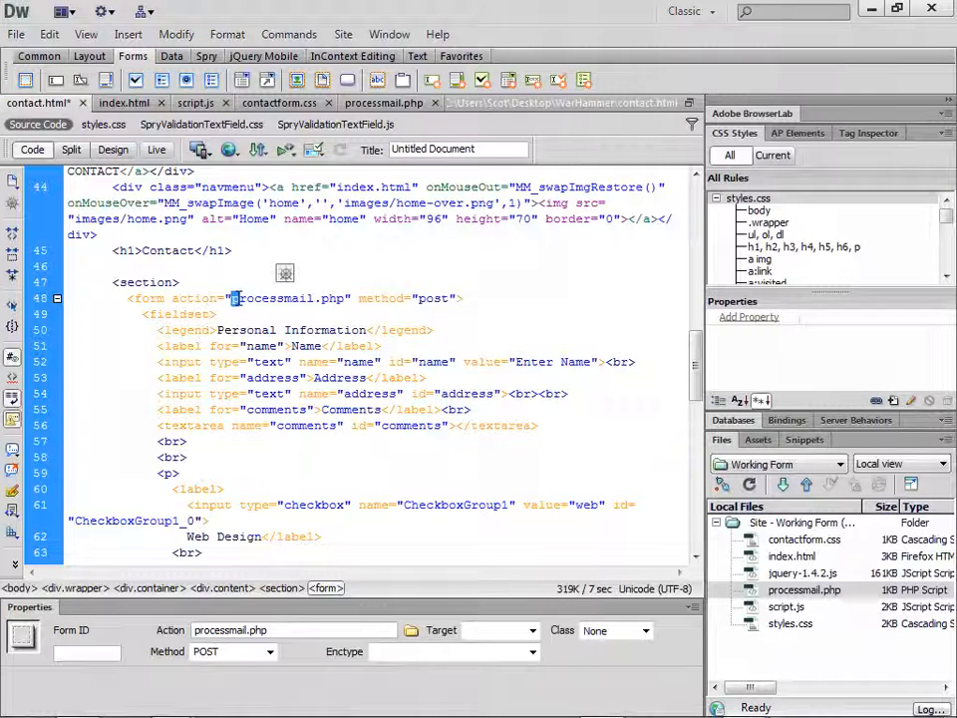
double_click(287, 298)
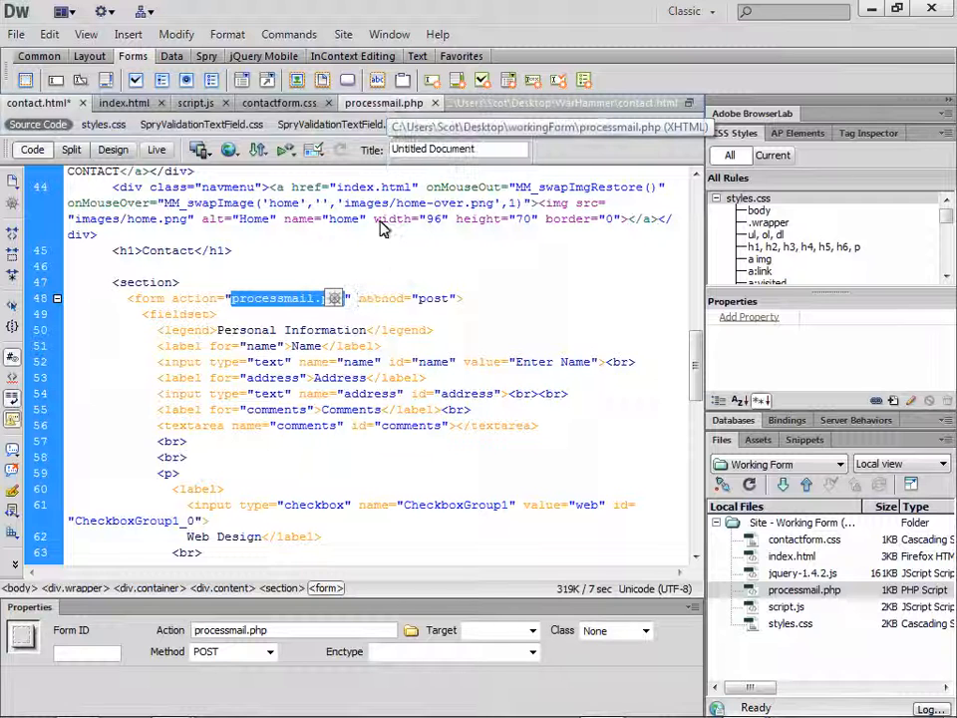
Open processmail.php to review the $_POST lines reading name, mail and message.
left_click(383, 103)
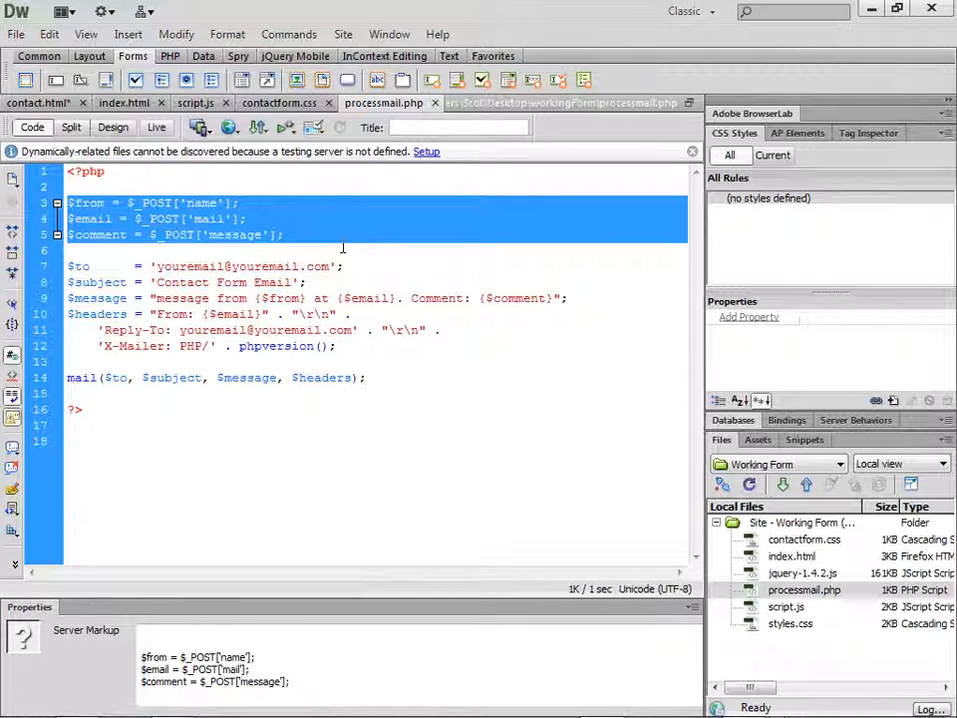
mouse_move(32, 127)
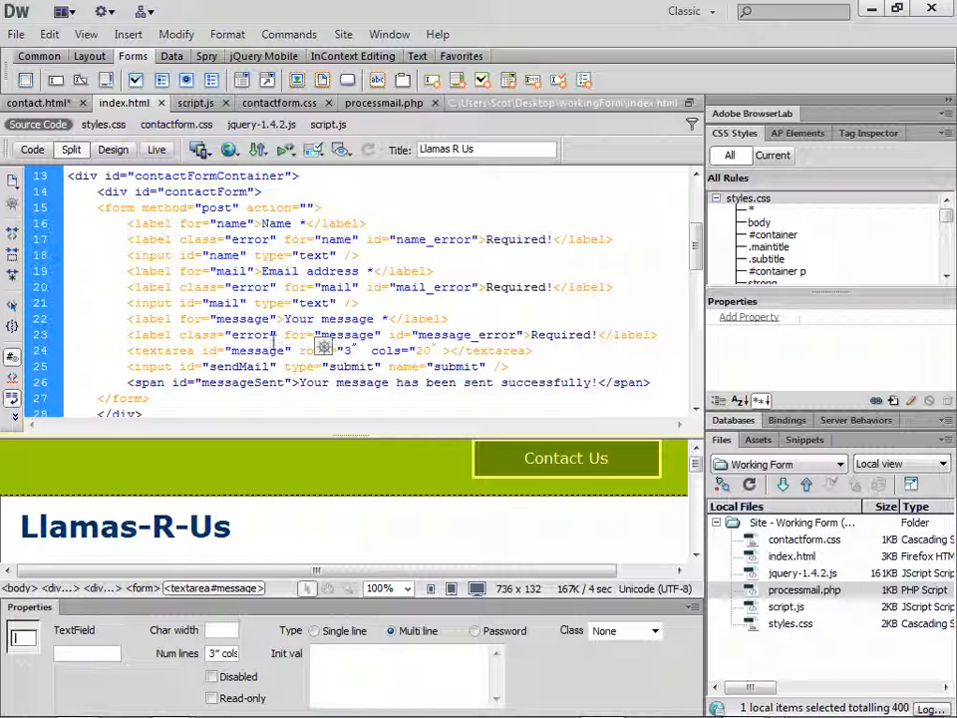
Return to contact.html and pick out the Name input's id="name" attribute.
left_click(224, 303)
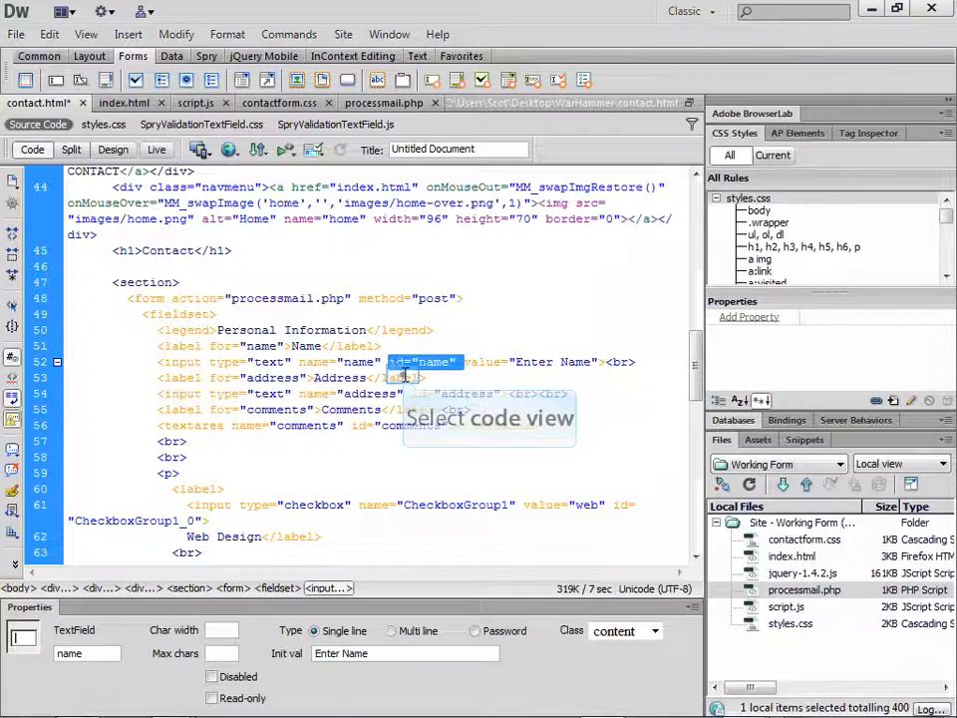
View the contact form in Design view, then bring back processmail.php's $_POST['message'] code.
left_click(155, 149)
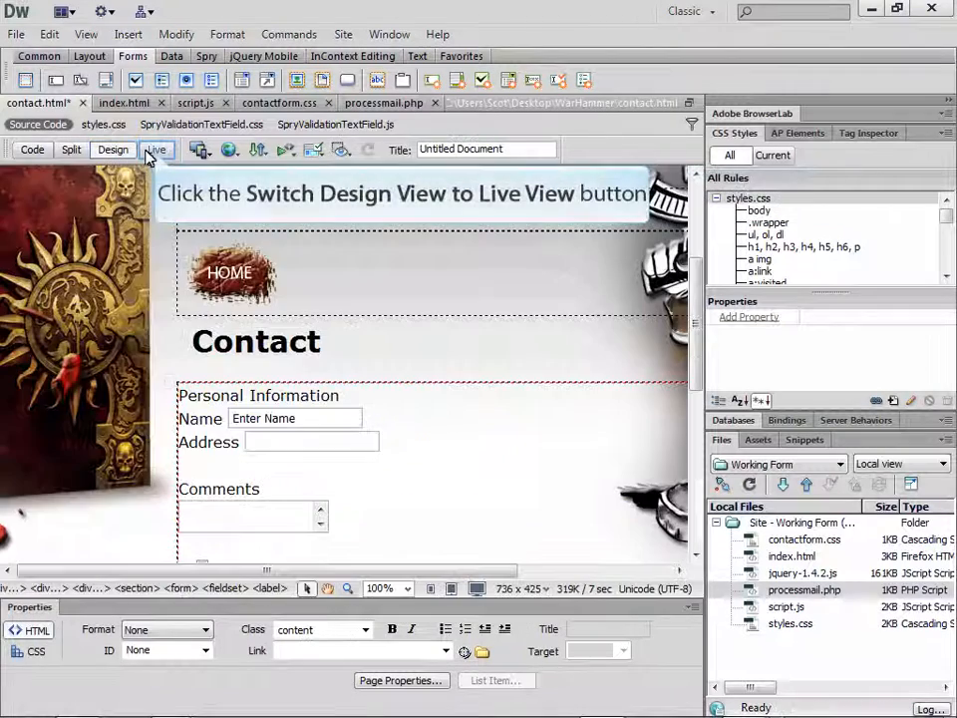
left_click(156, 148)
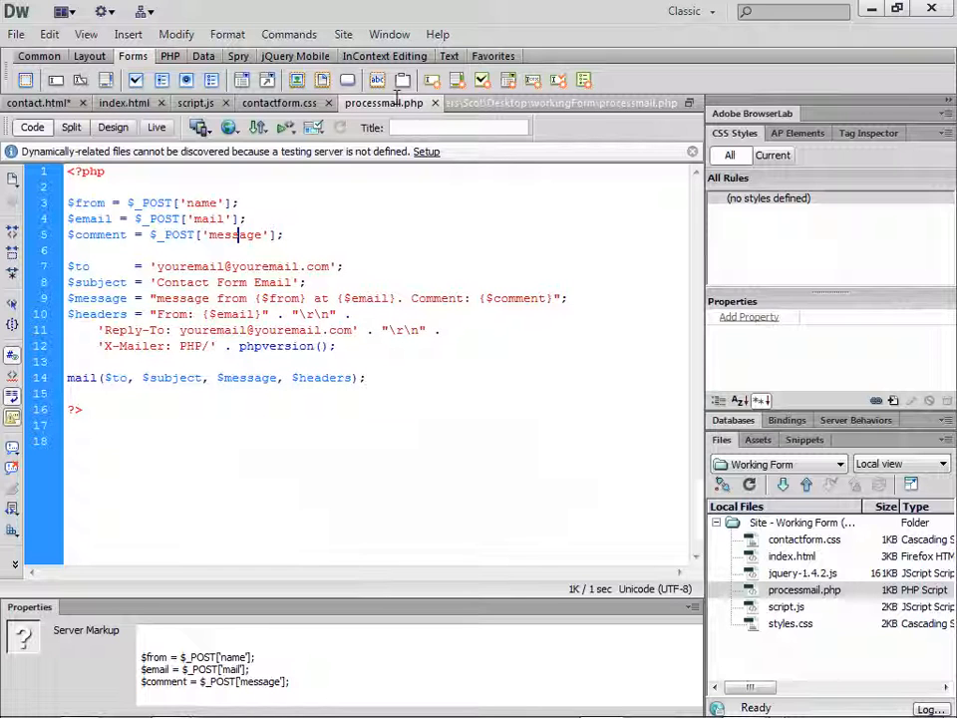
double_click(201, 203)
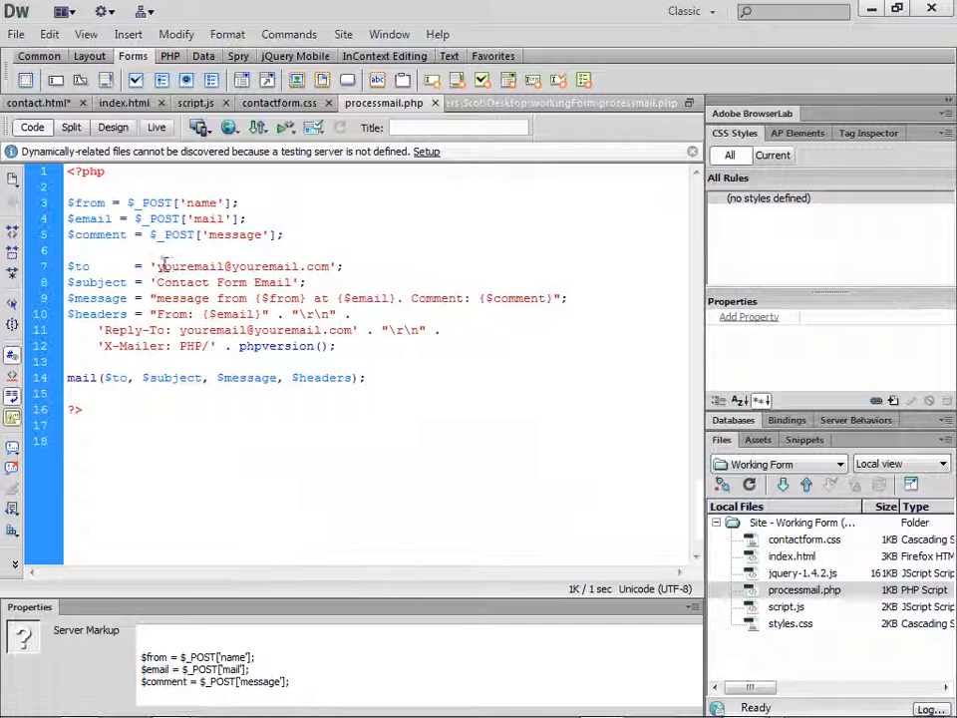
double_click(229, 266)
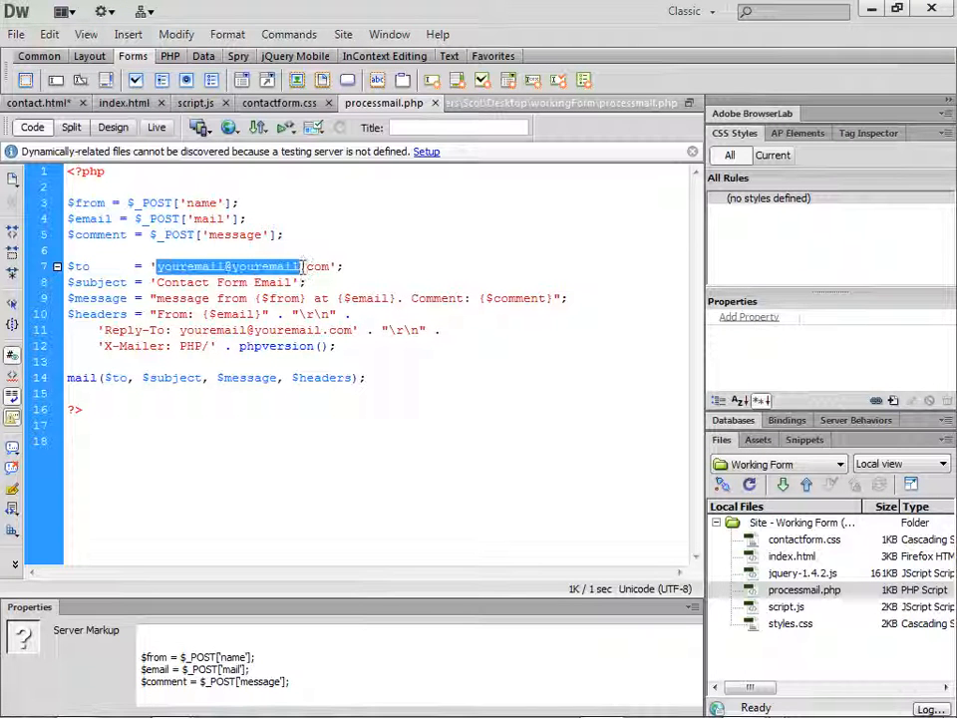